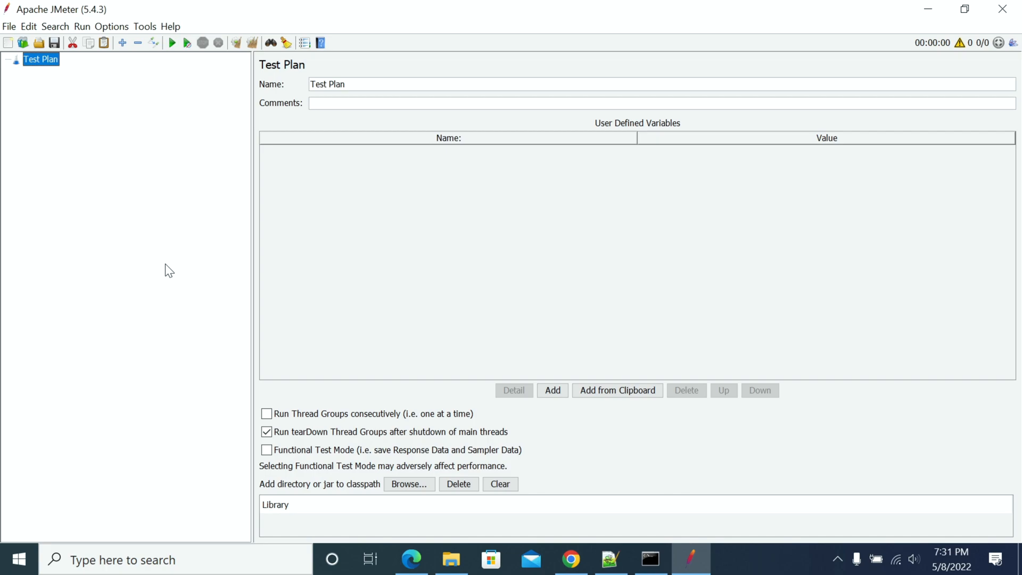
pyautogui.moveTo(163, 263)
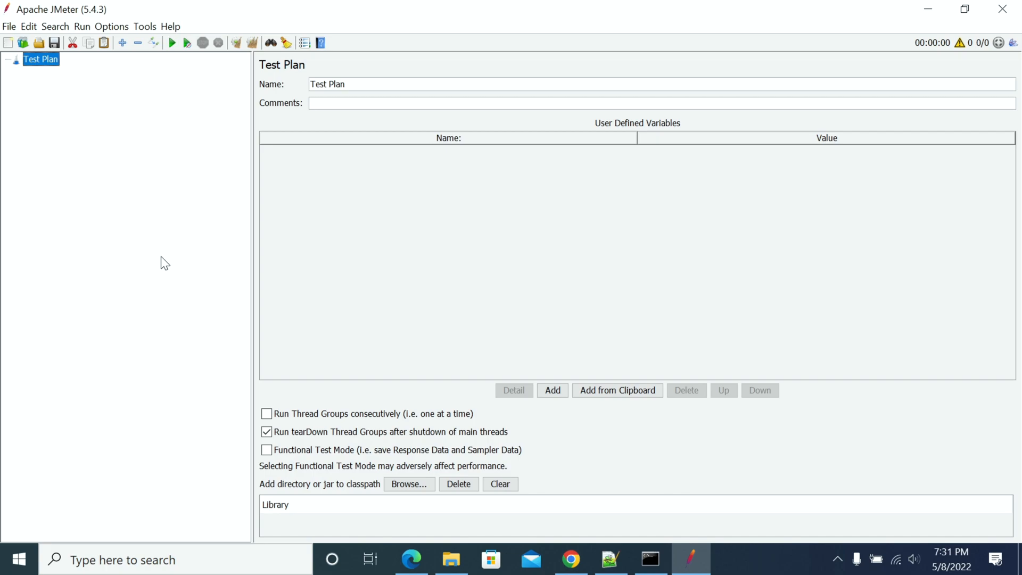
pyautogui.moveTo(122, 43)
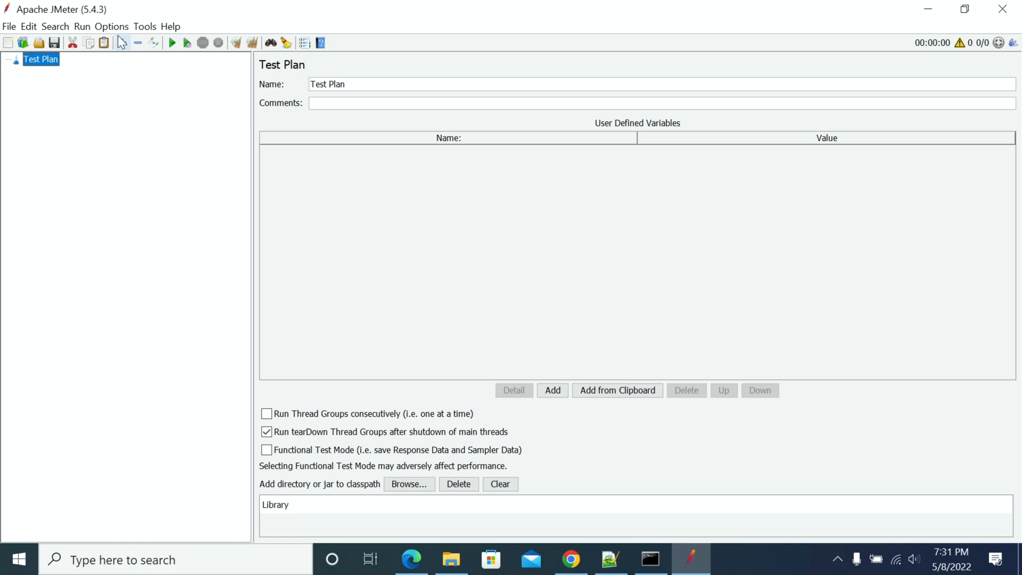
# - Open the Plugins Manager from the Options menu to see available plugins
pyautogui.click(111, 26)
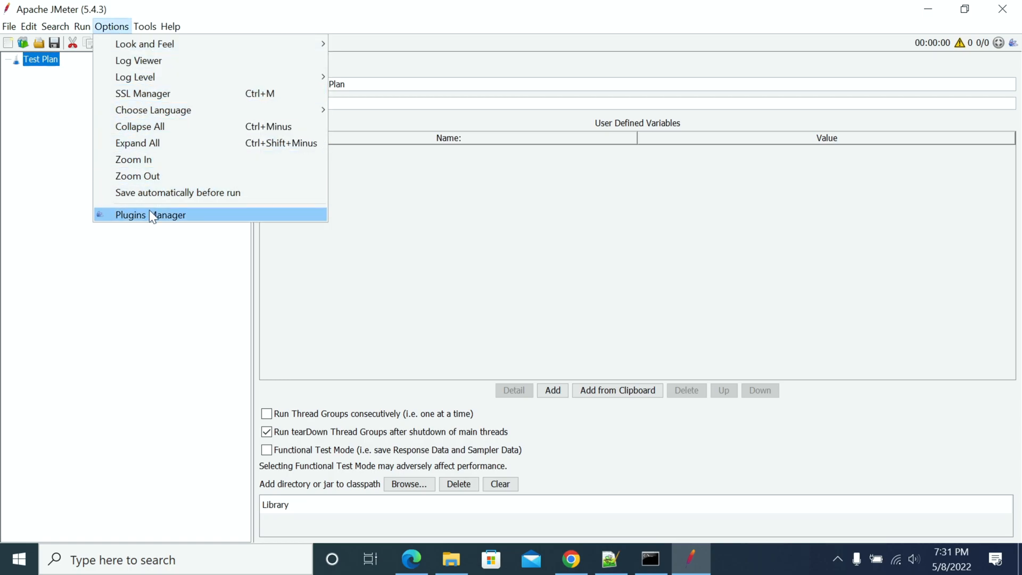
pyautogui.click(150, 215)
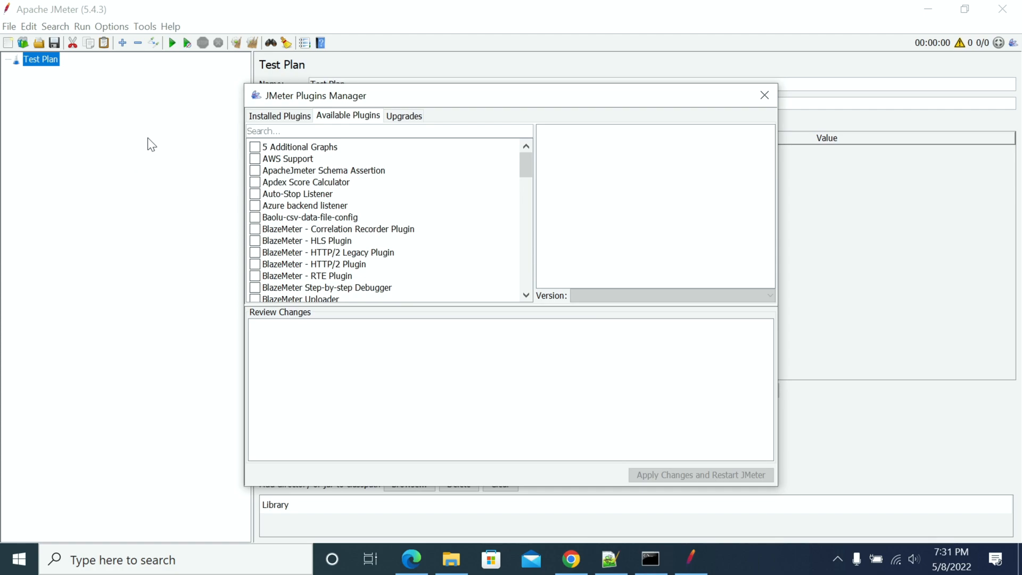
pyautogui.moveTo(140, 152)
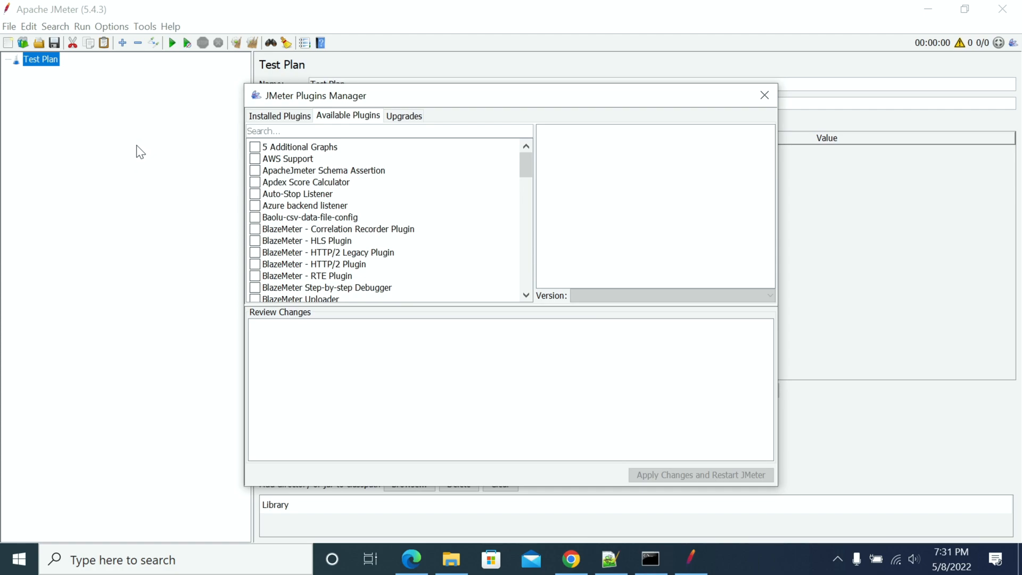
pyautogui.moveTo(109, 171)
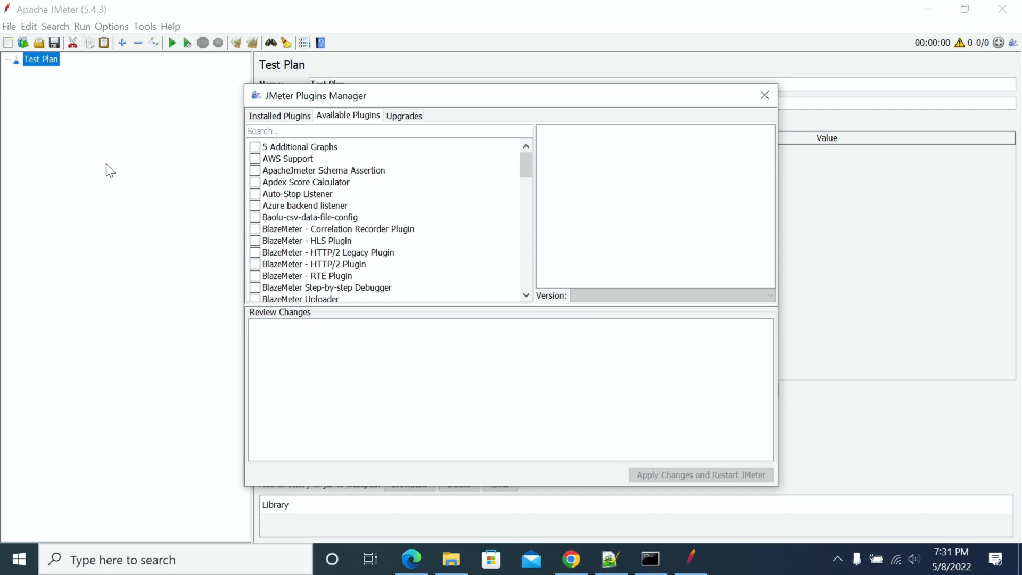
pyautogui.moveTo(183, 142)
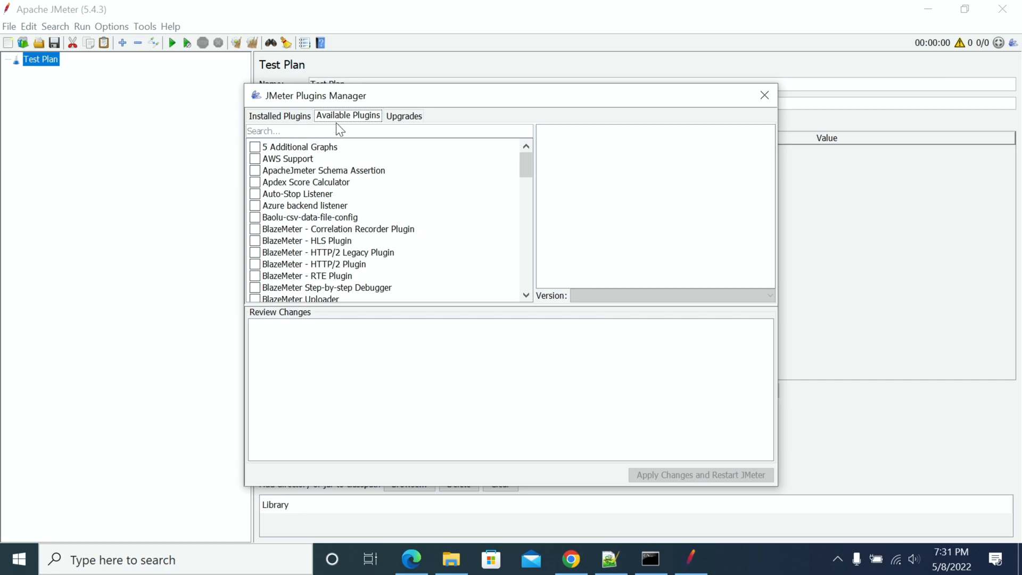
# - Search 'Perfm' and tick PerfMon (Servers Performance Monitoring) for installation
pyautogui.click(336, 131)
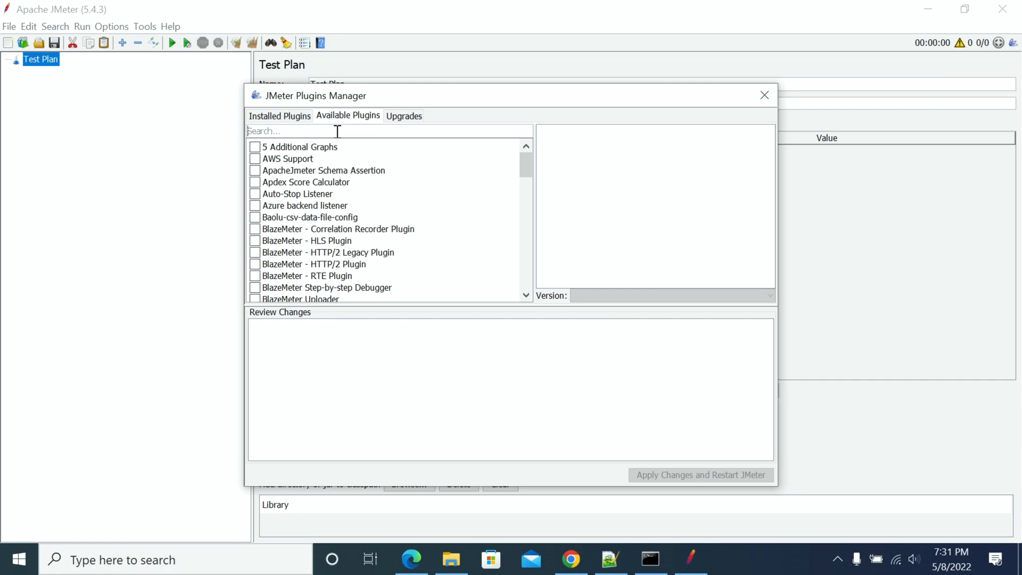
pyautogui.write('Perof')
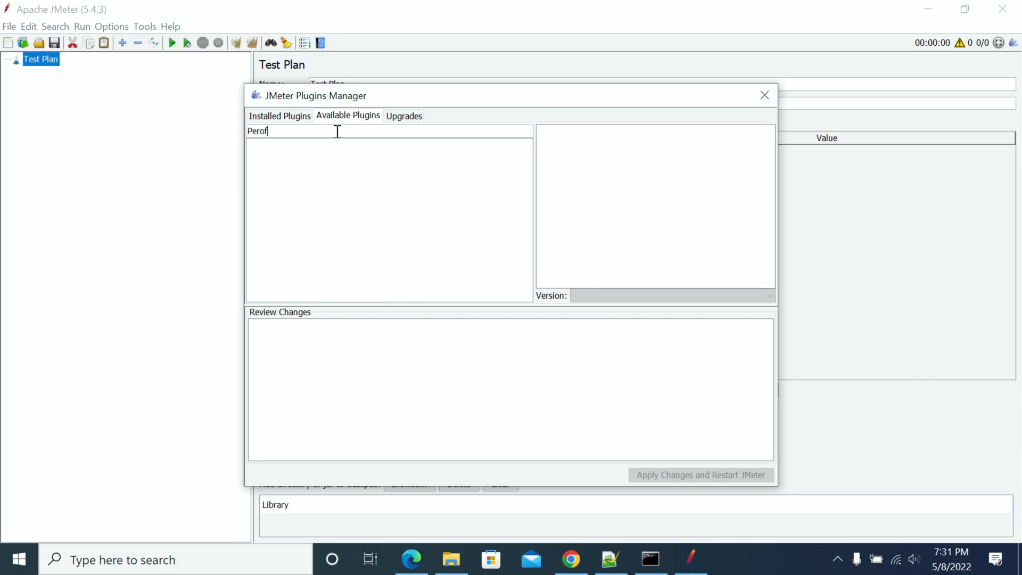
pyautogui.write('Perfmon')
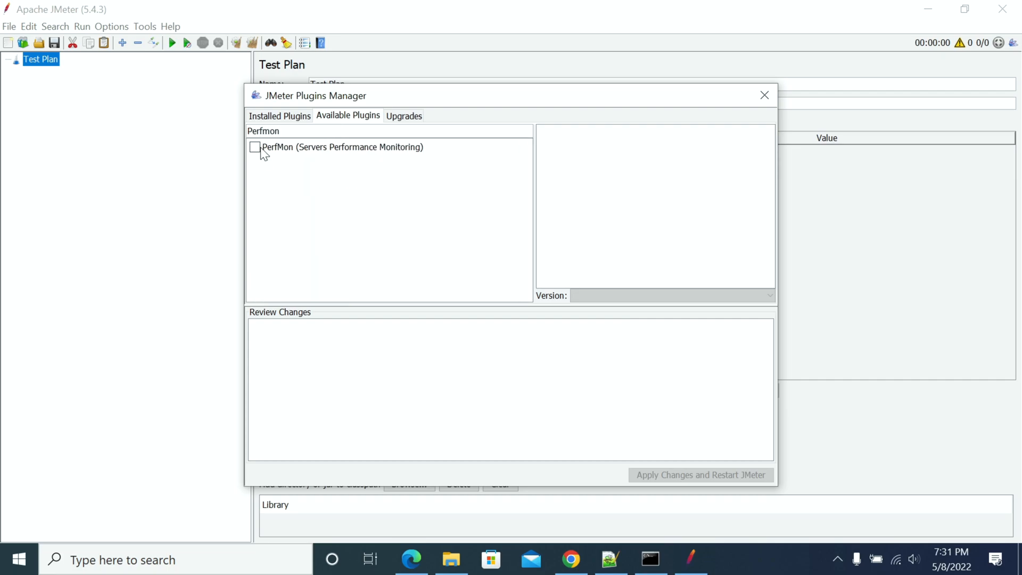
pyautogui.click(254, 147)
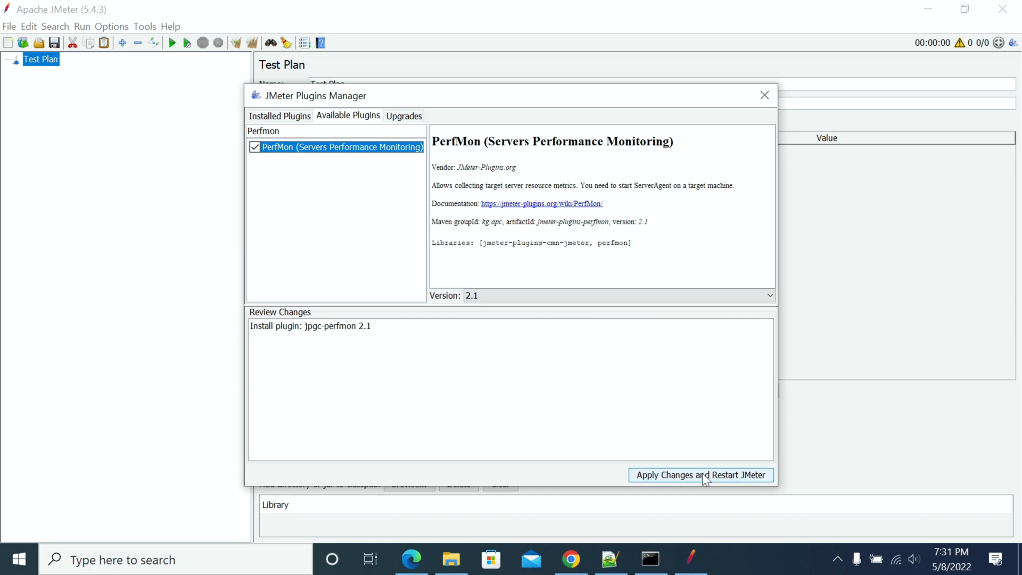
pyautogui.moveTo(678, 481)
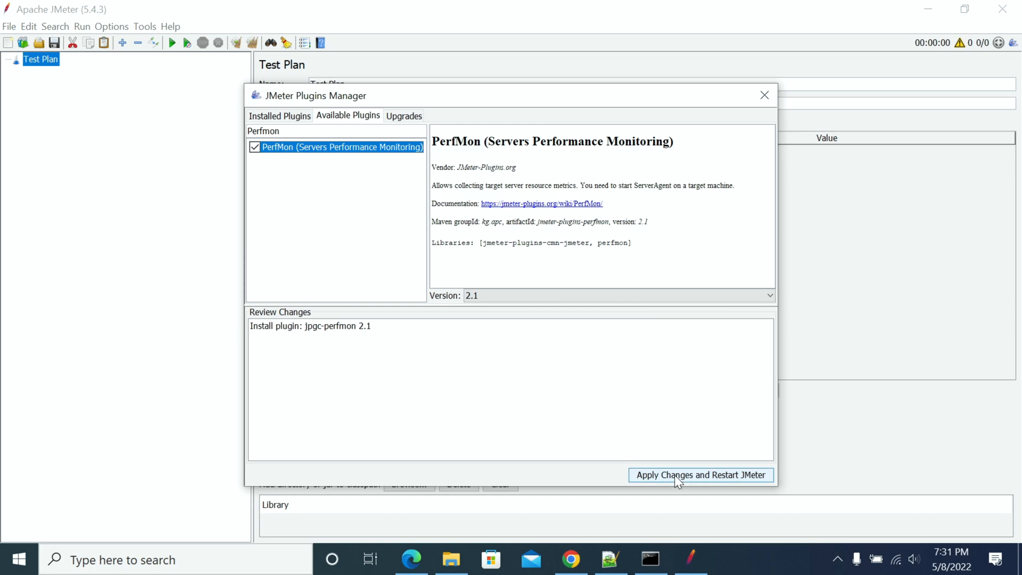
pyautogui.moveTo(435, 411)
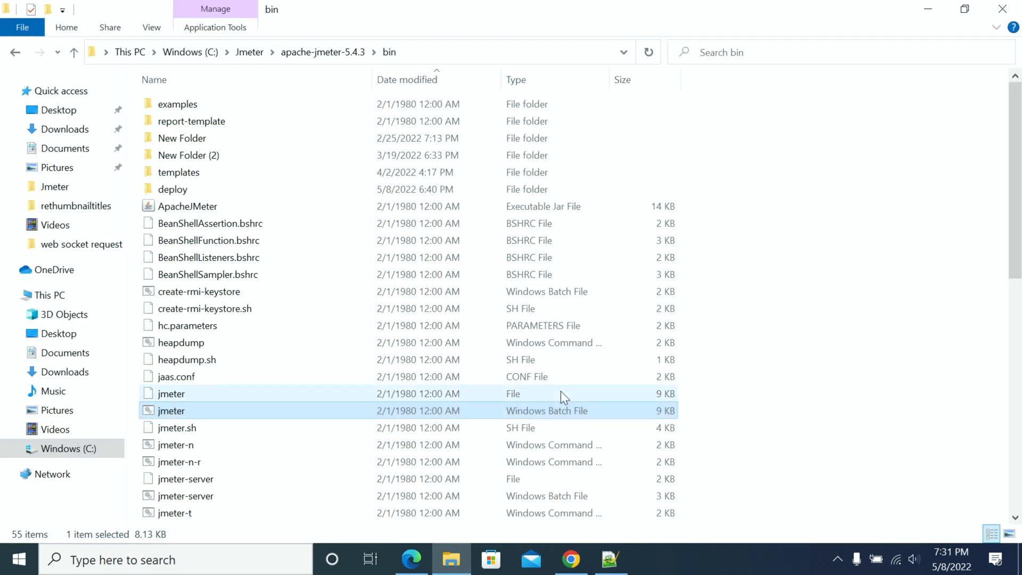
pyautogui.moveTo(552, 381)
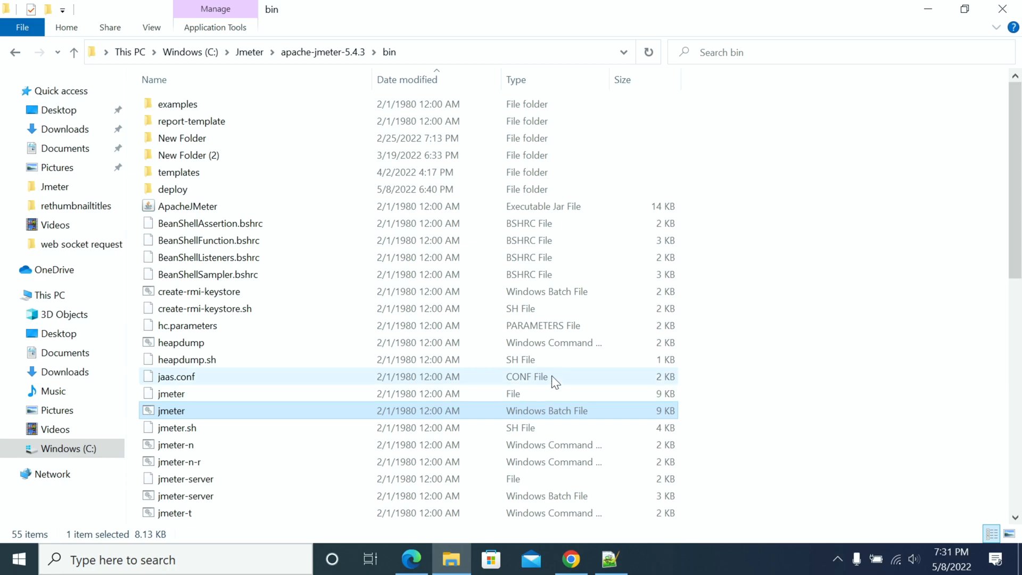
pyautogui.moveTo(550, 360)
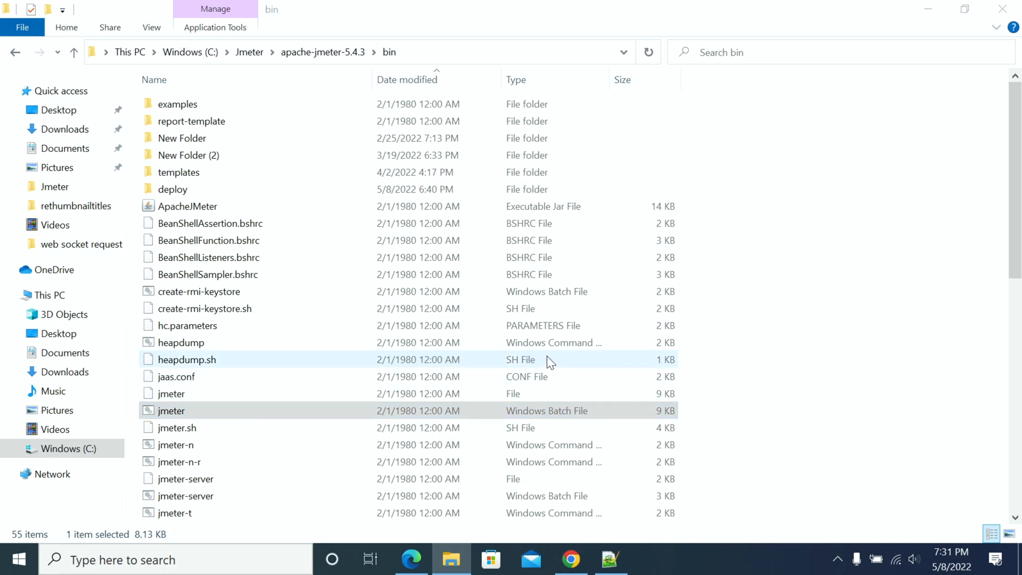
# - Relaunch jmeter.bat from apache-jmeter-5.4.3\bin and dismiss the Citrix plugin error
pyautogui.doubleClick(171, 411)
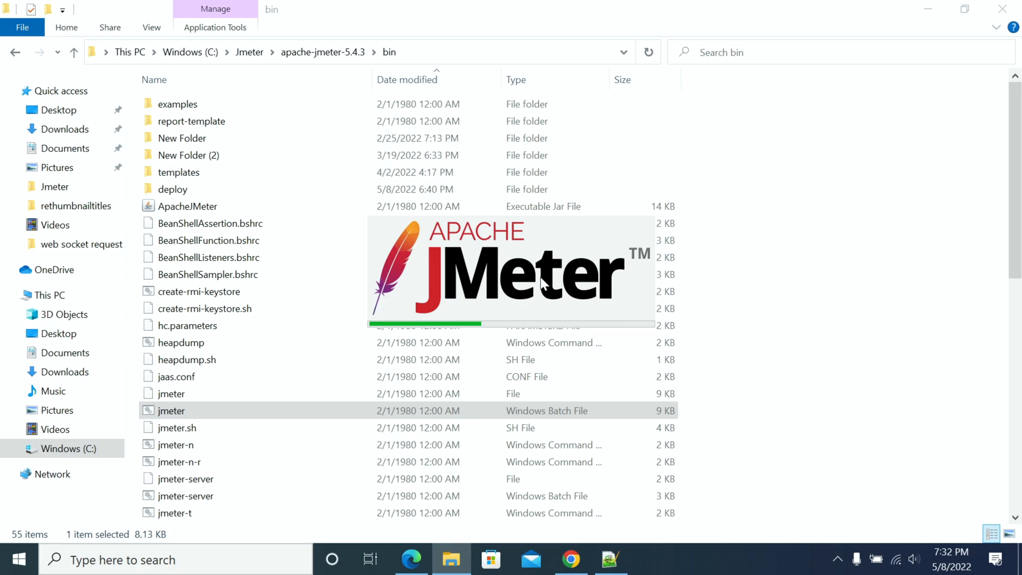
pyautogui.moveTo(522, 284)
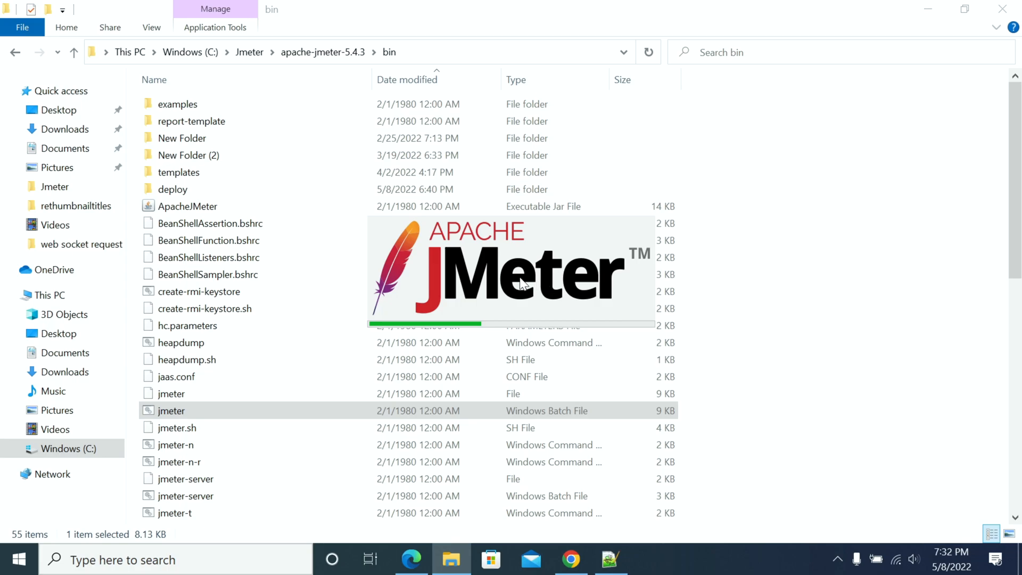
pyautogui.moveTo(466, 279)
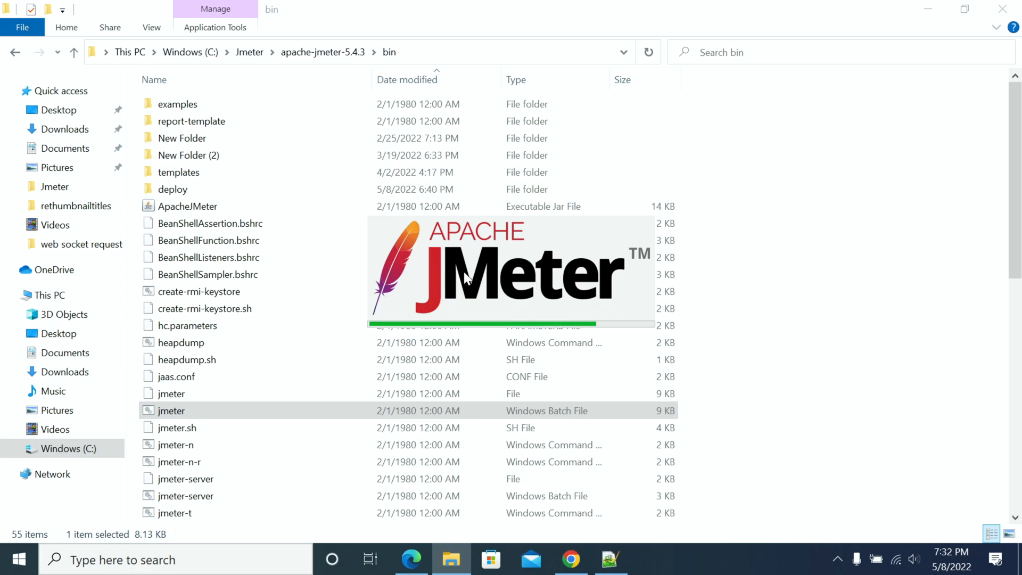
pyautogui.doubleClick(172, 410)
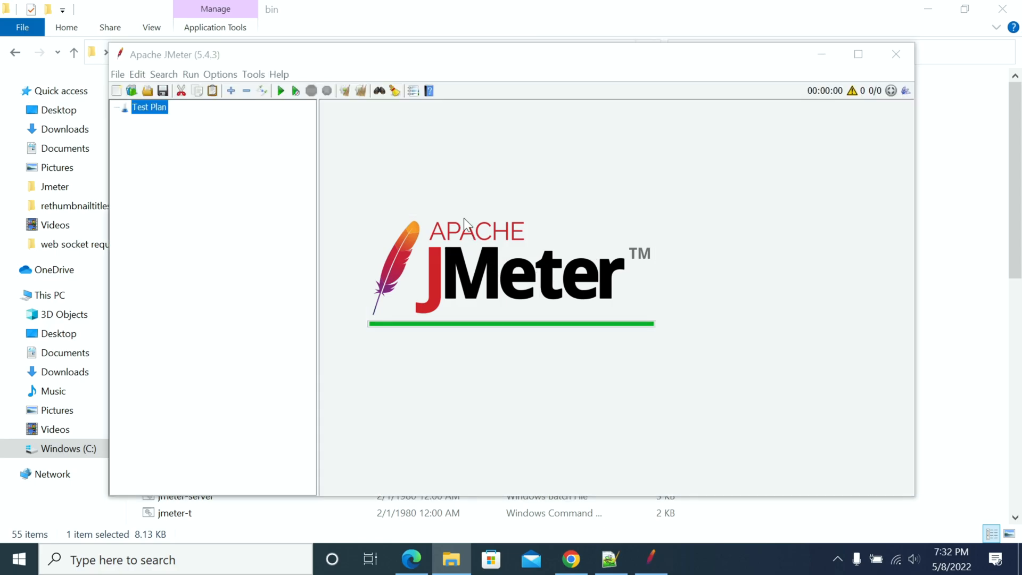
pyautogui.moveTo(859, 55)
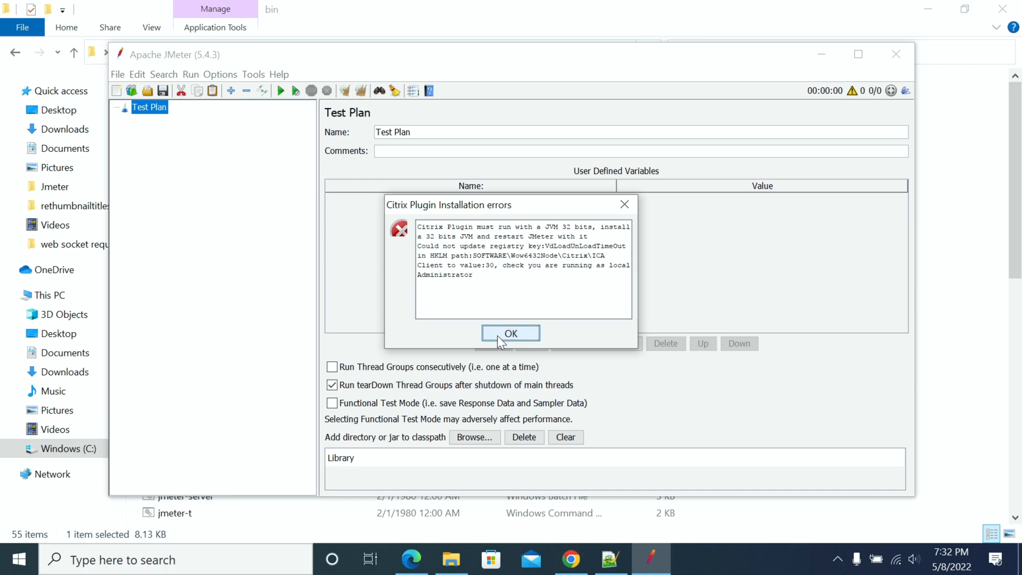
pyautogui.click(510, 333)
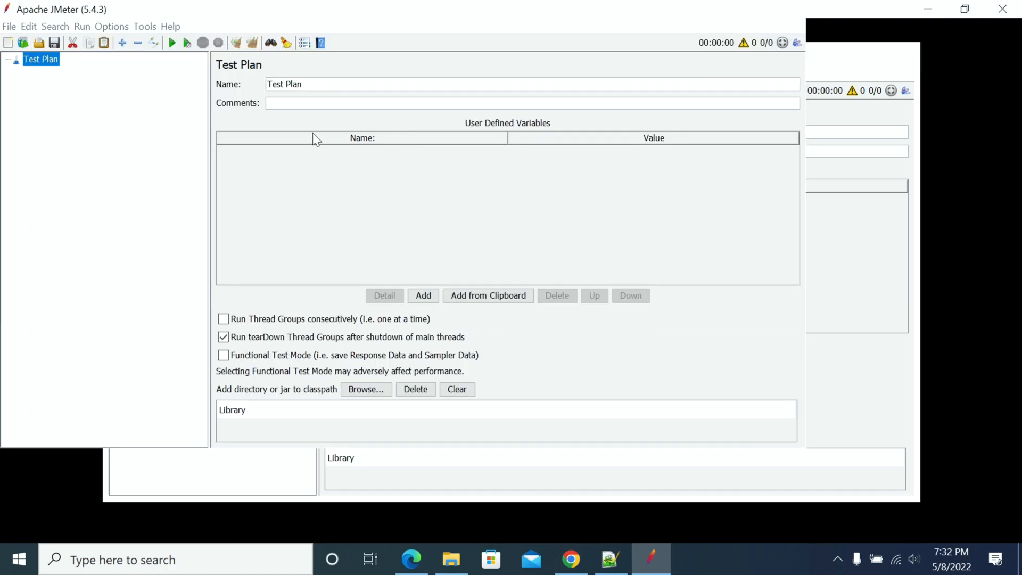
# - Add a Thread Group under Test Plan holding a jp@gc - PerfMon Metrics Collector listener
pyautogui.rightClick(40, 59)
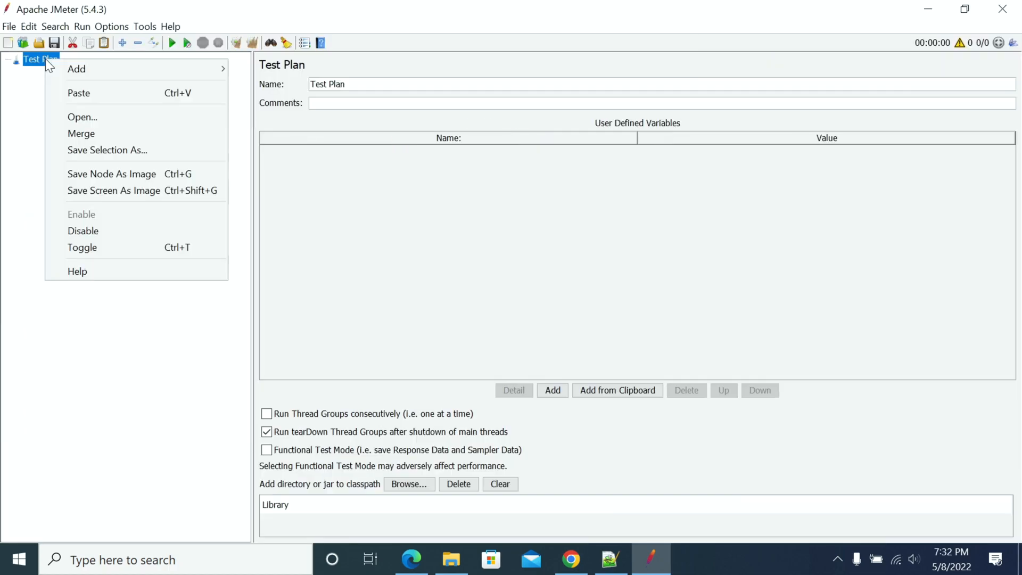
pyautogui.click(76, 69)
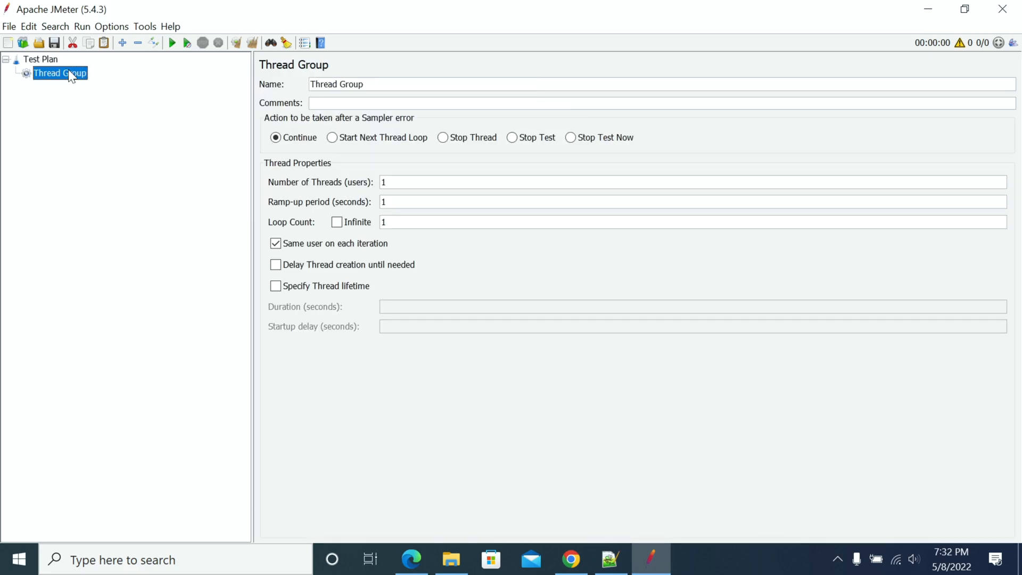
pyautogui.rightClick(61, 73)
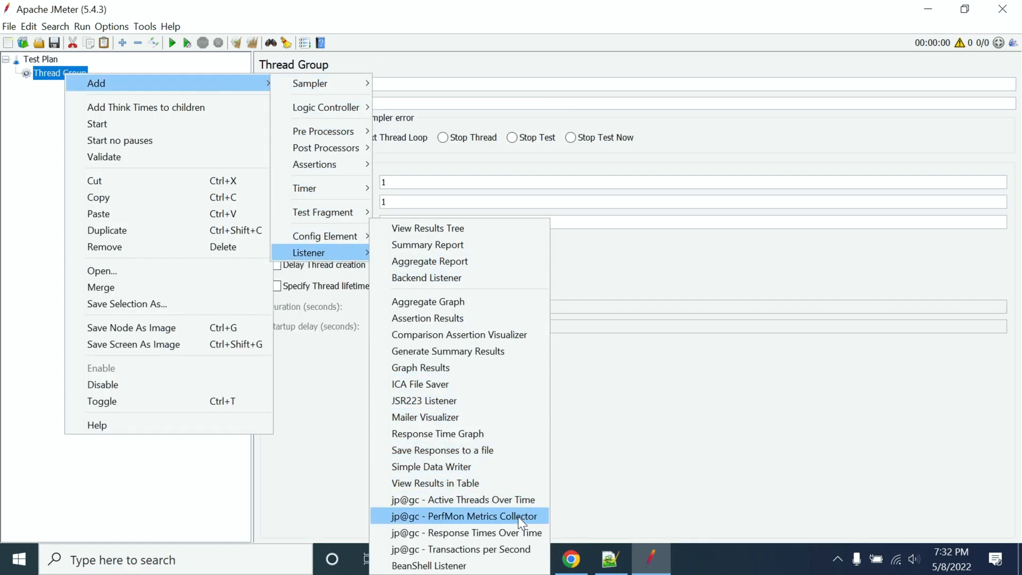
pyautogui.click(465, 516)
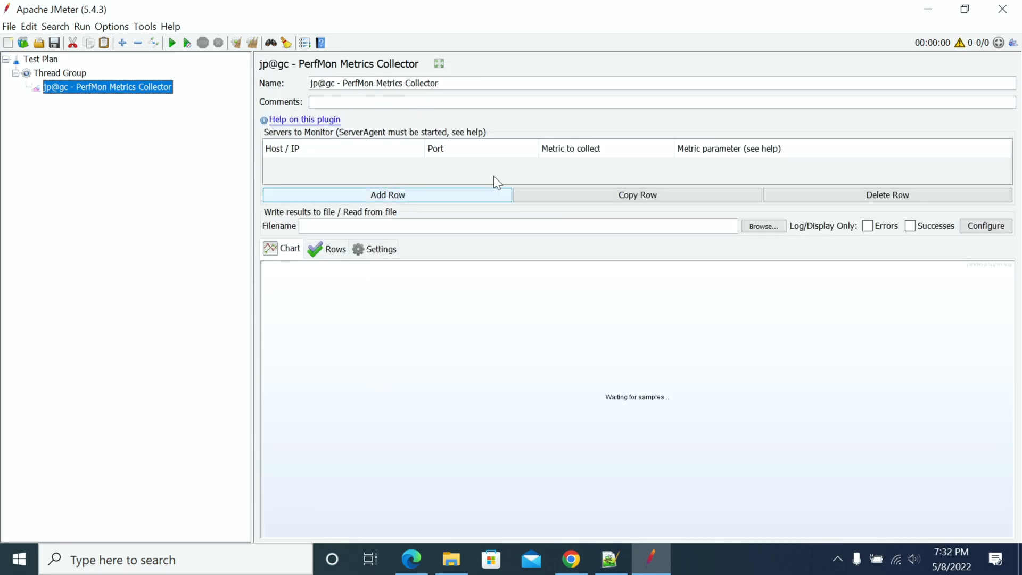
pyautogui.moveTo(382, 212)
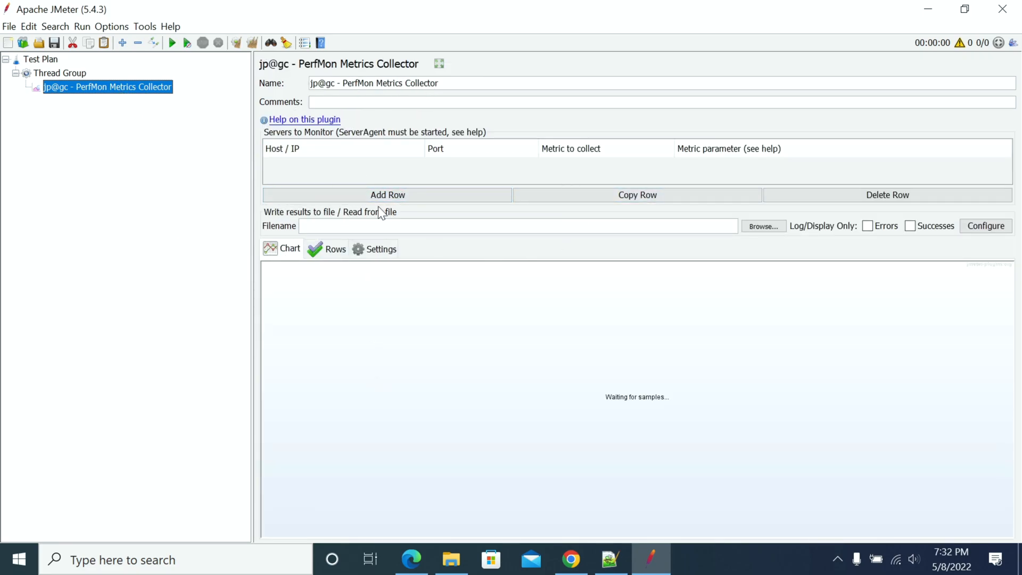
pyautogui.moveTo(358, 221)
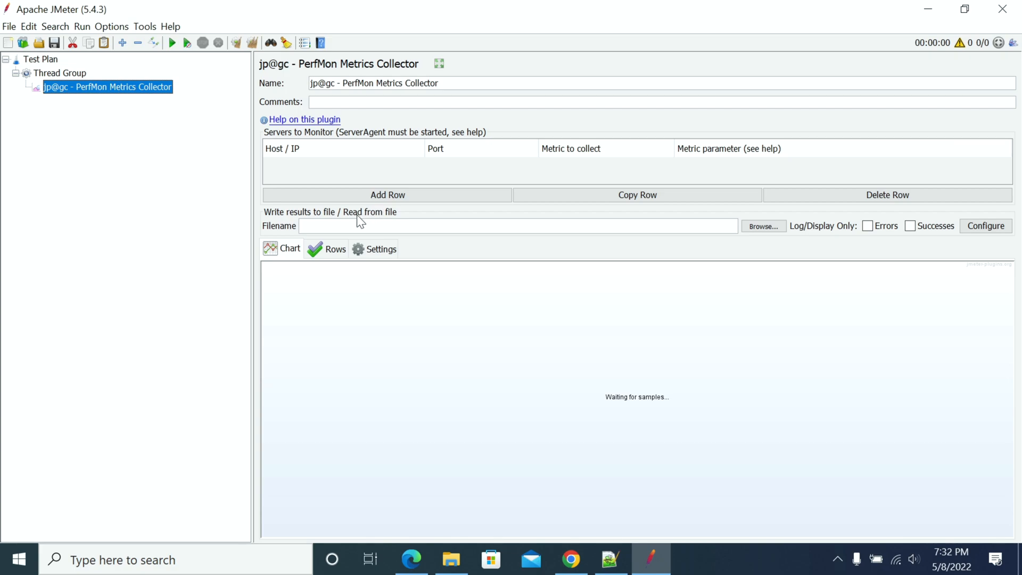
pyautogui.moveTo(358, 220)
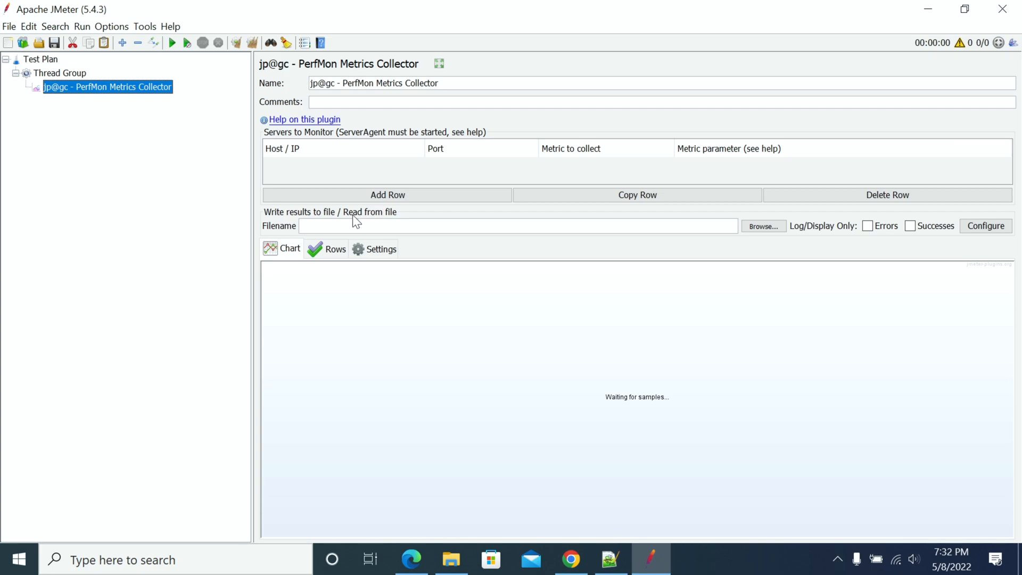
pyautogui.moveTo(334, 223)
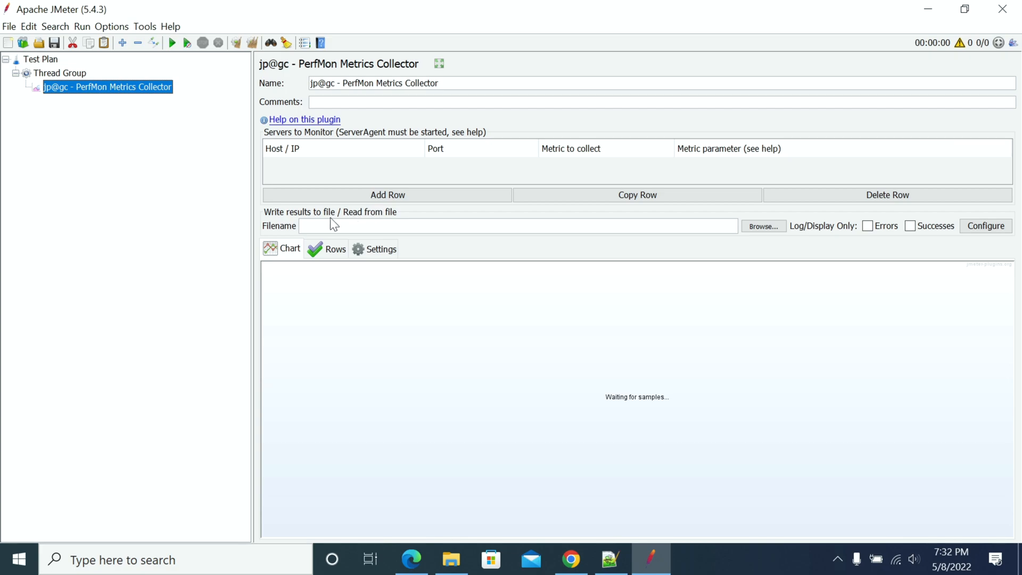
pyautogui.moveTo(318, 224)
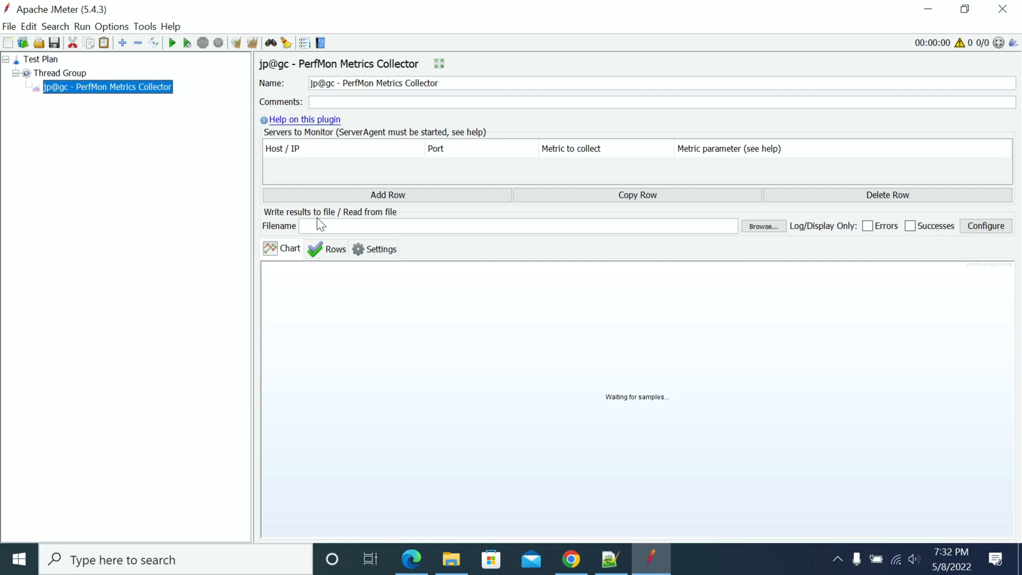
pyautogui.moveTo(297, 233)
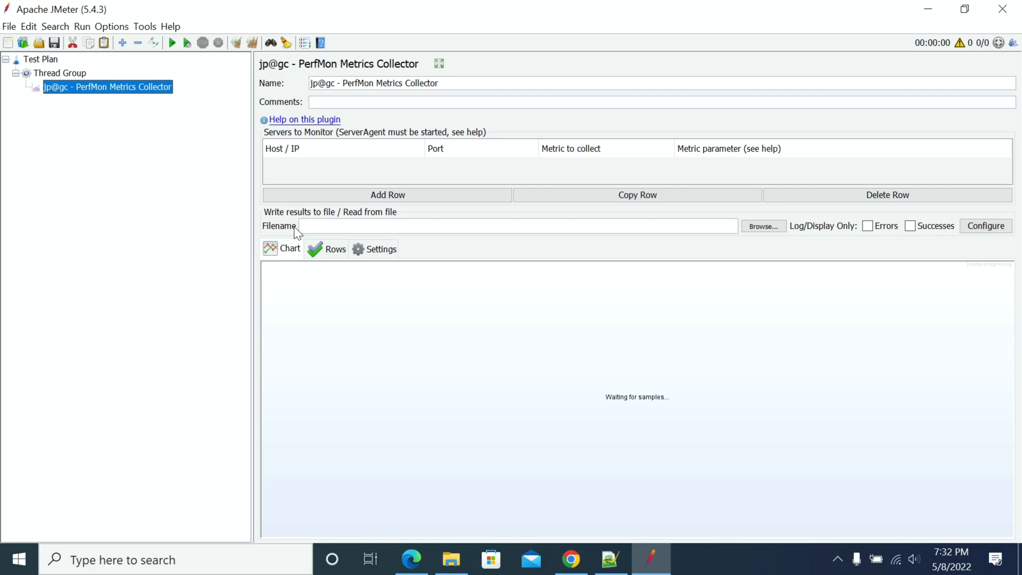